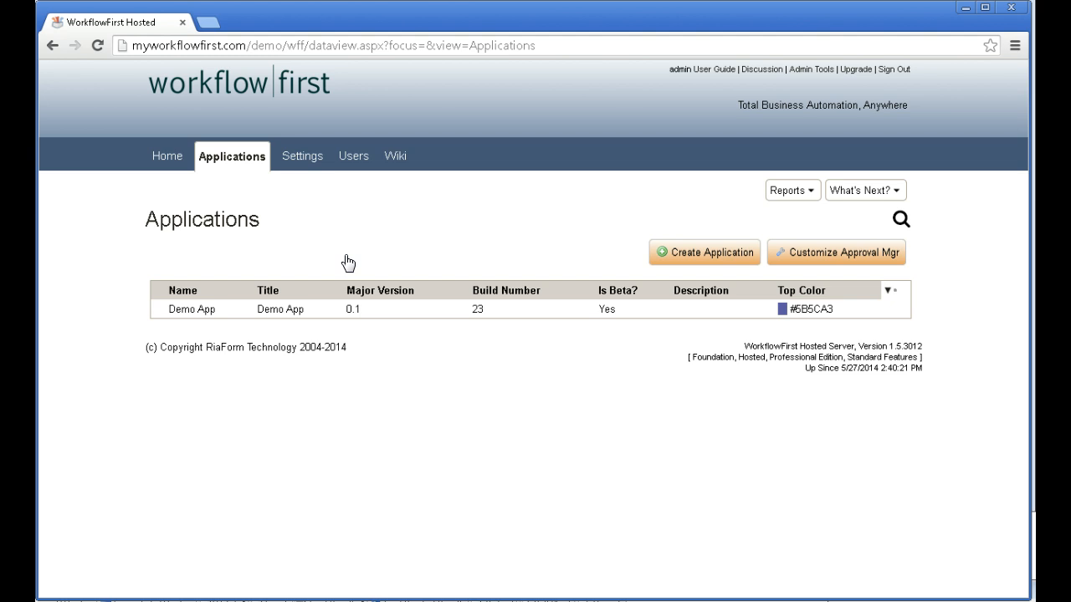
Show the Outlook week of May 26-30, 2014 with 'Running low on coffee' on Thursday, then return to the Tickets list.
left_click(191, 308)
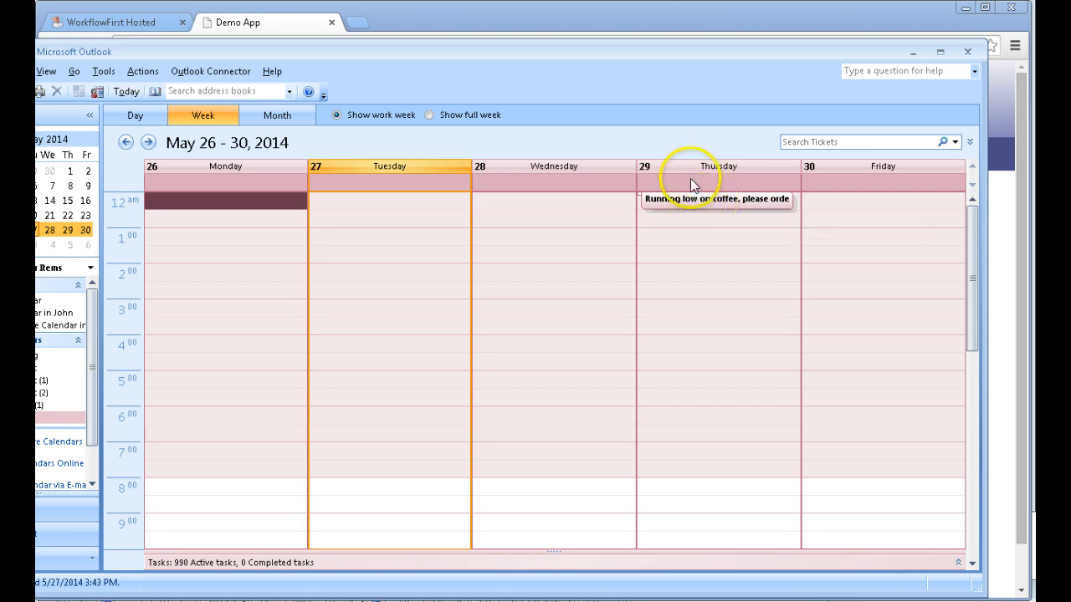
left_click(268, 23)
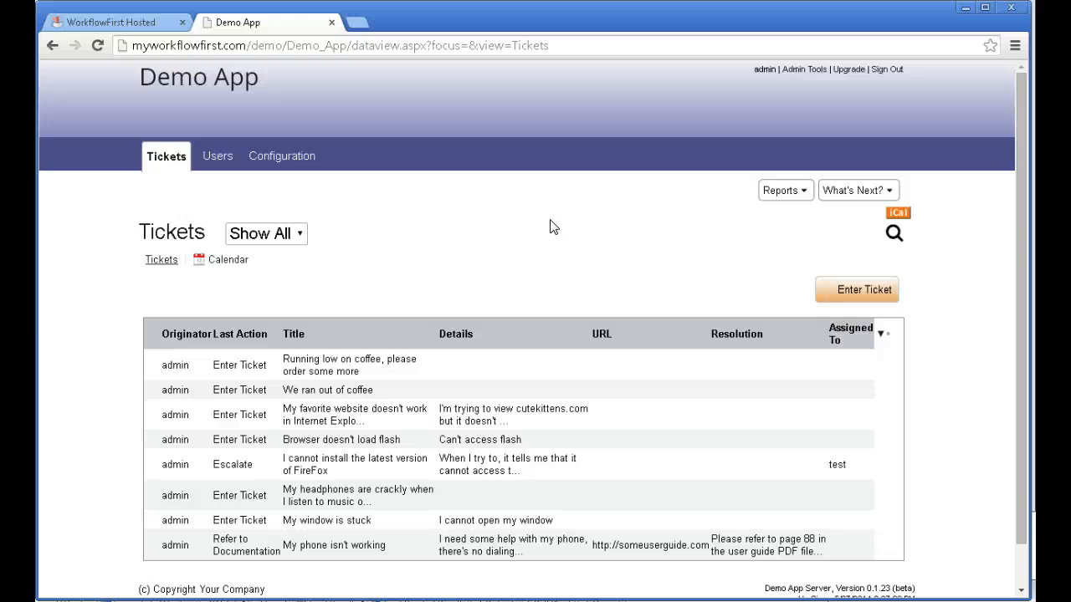